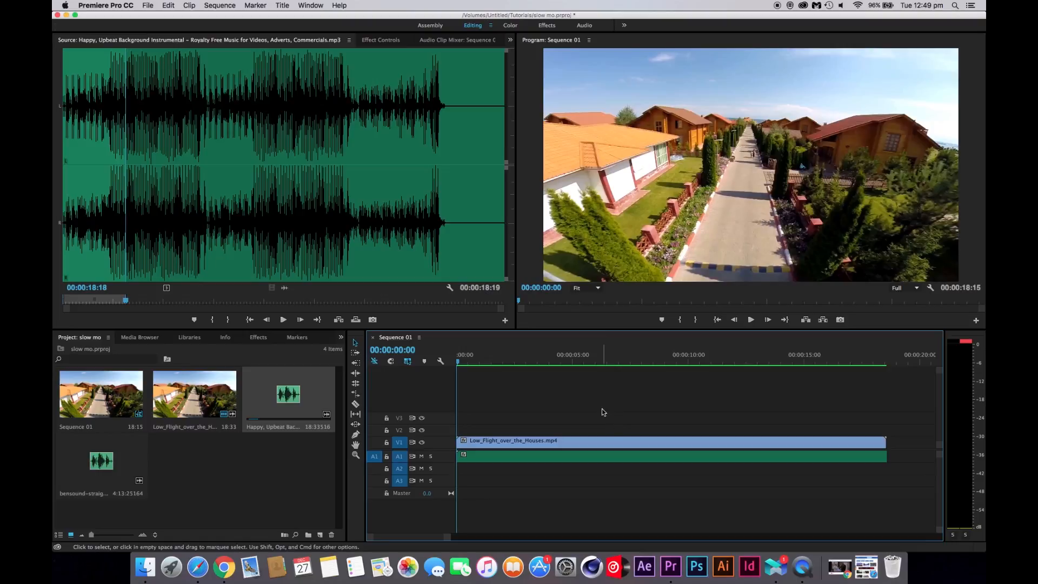
mouse_move(574, 434)
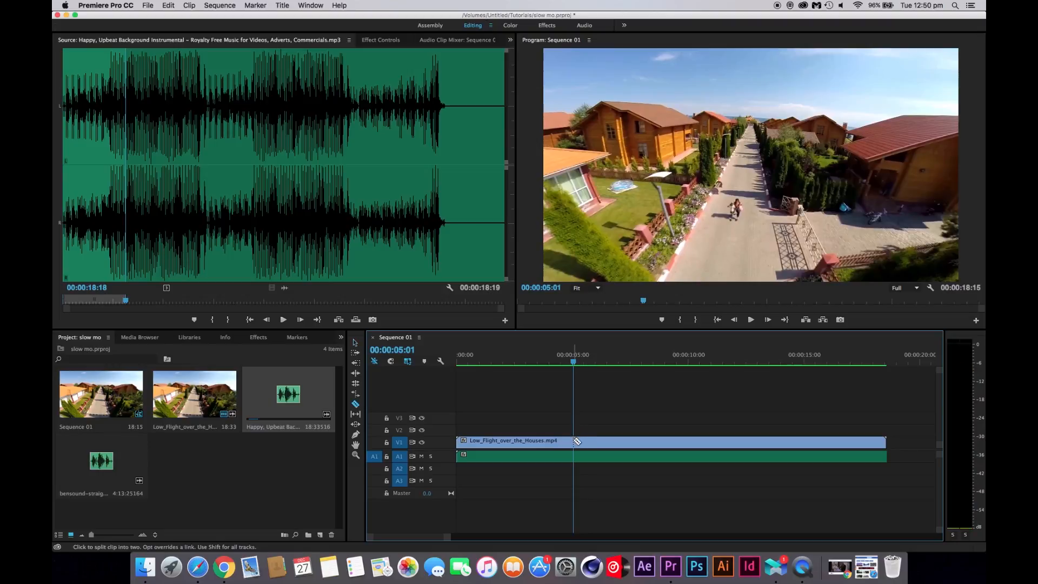
mouse_move(577, 441)
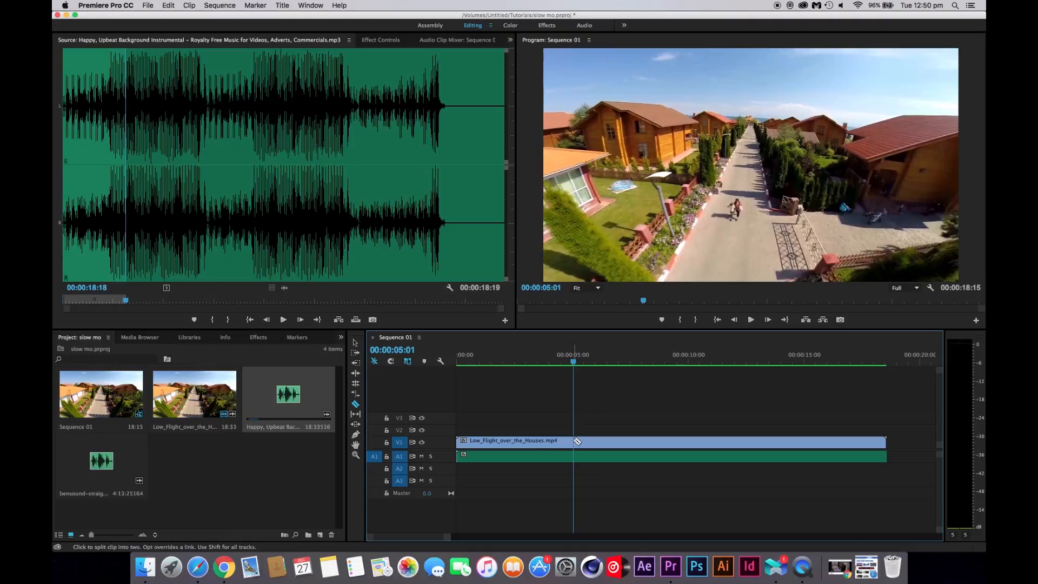
Step: Razor-cut the drone clip at 5:01 and near 6:13 to isolate a short middle piece
click(573, 440)
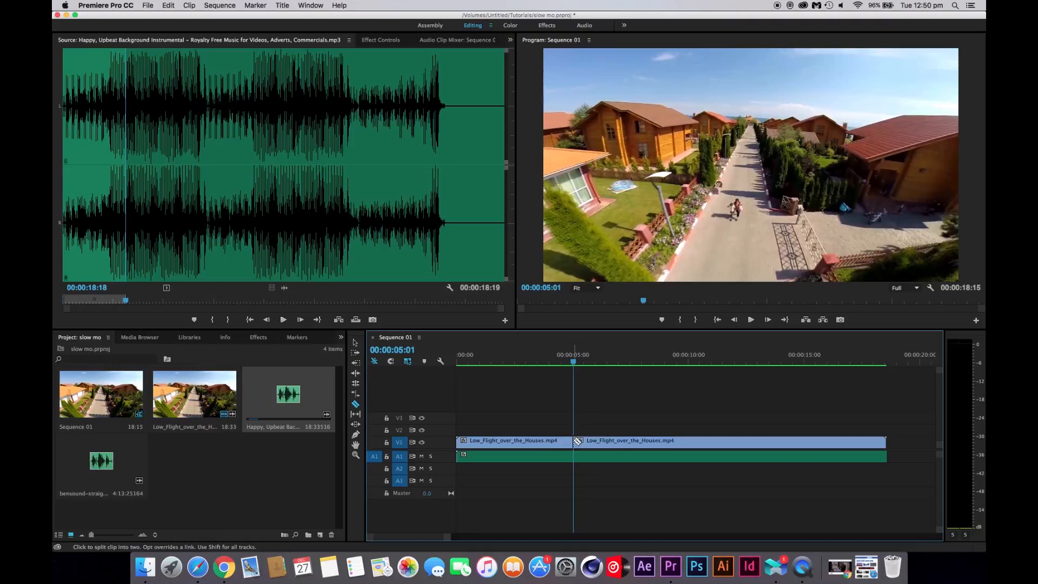
drag(573, 363, 592, 363)
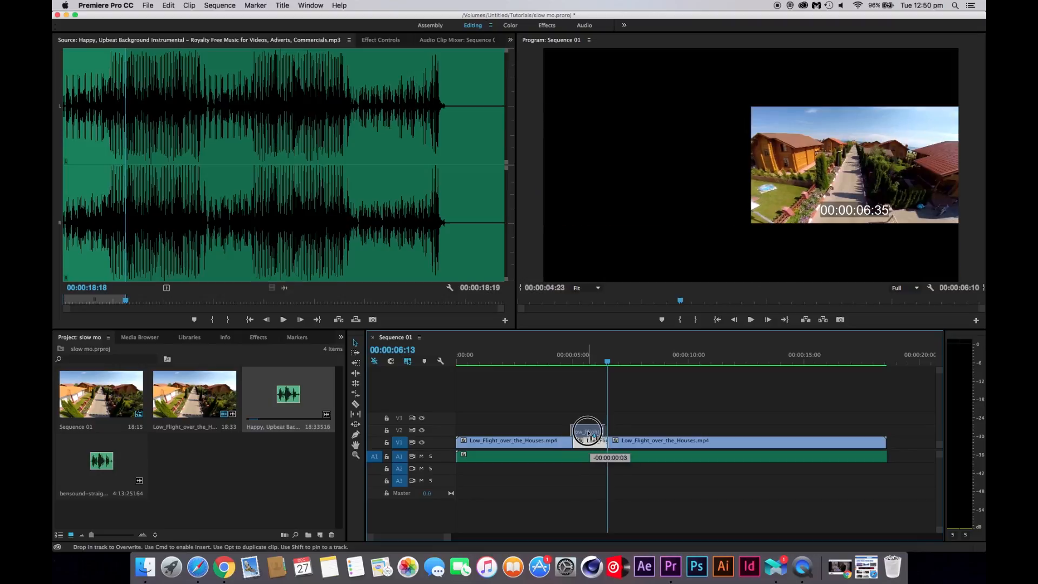
Step: Lift the short middle piece from V1 onto V2 and select it
drag(588, 430, 590, 431)
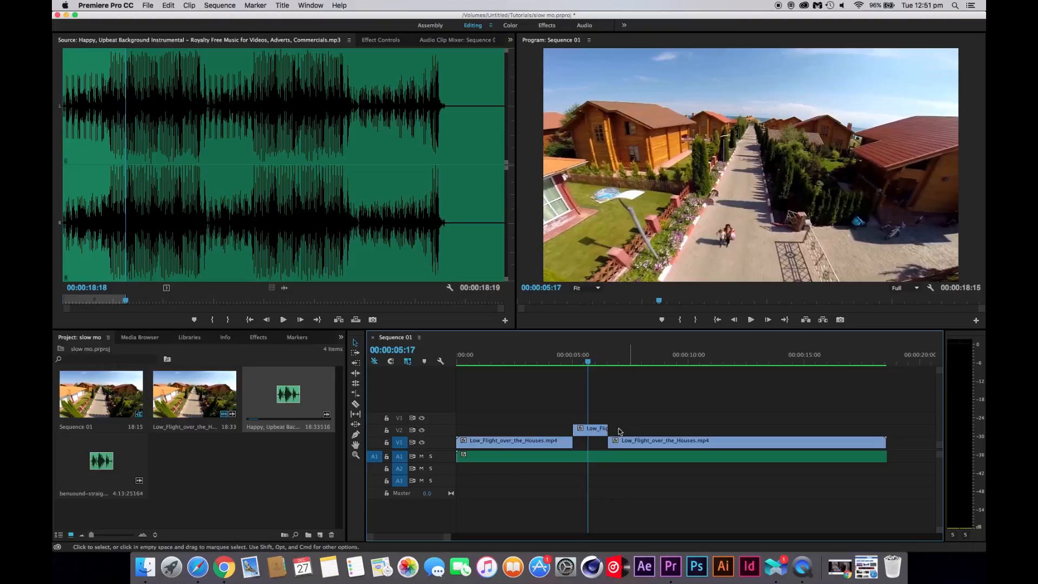
mouse_move(627, 444)
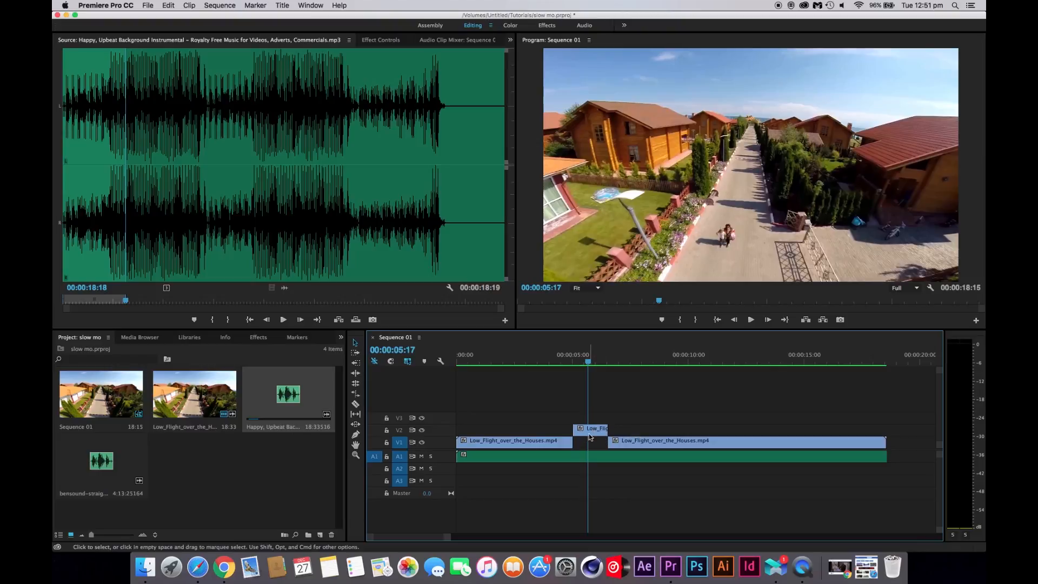
click(596, 431)
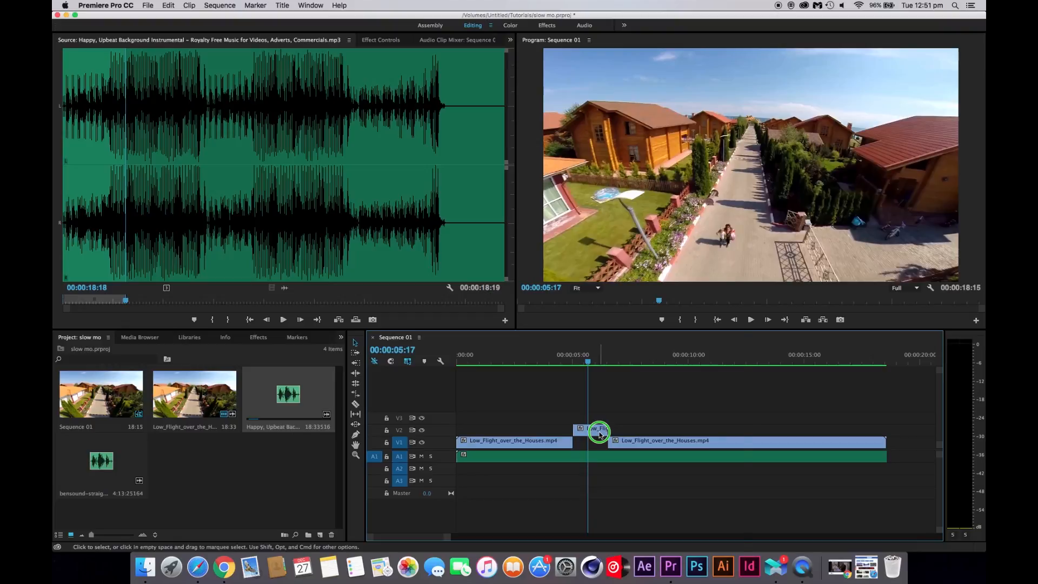
Step: Set the V2 middle piece to 30% speed via Speed/Duration
right_click(598, 431)
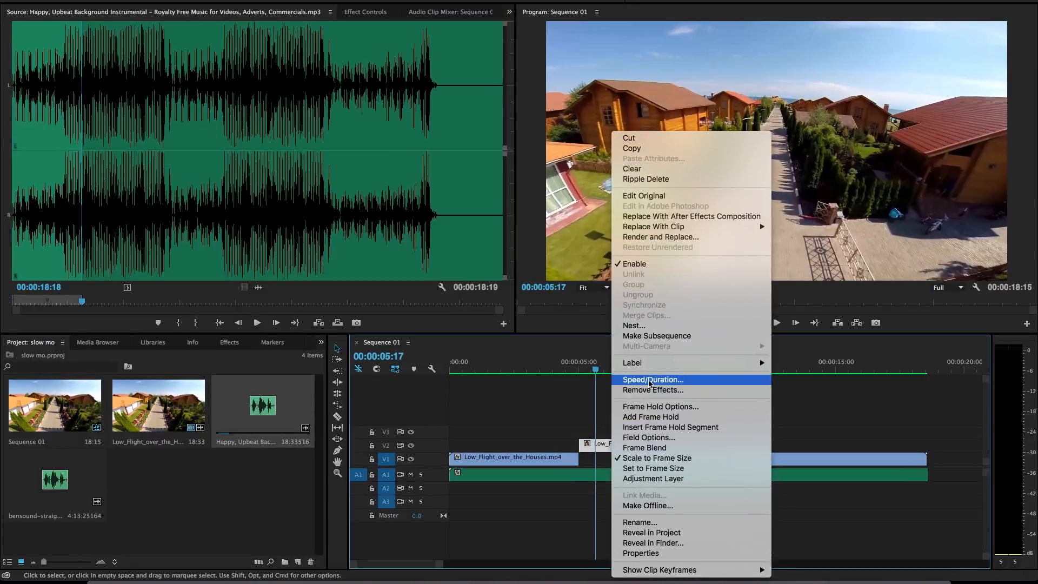
click(652, 380)
text(30)
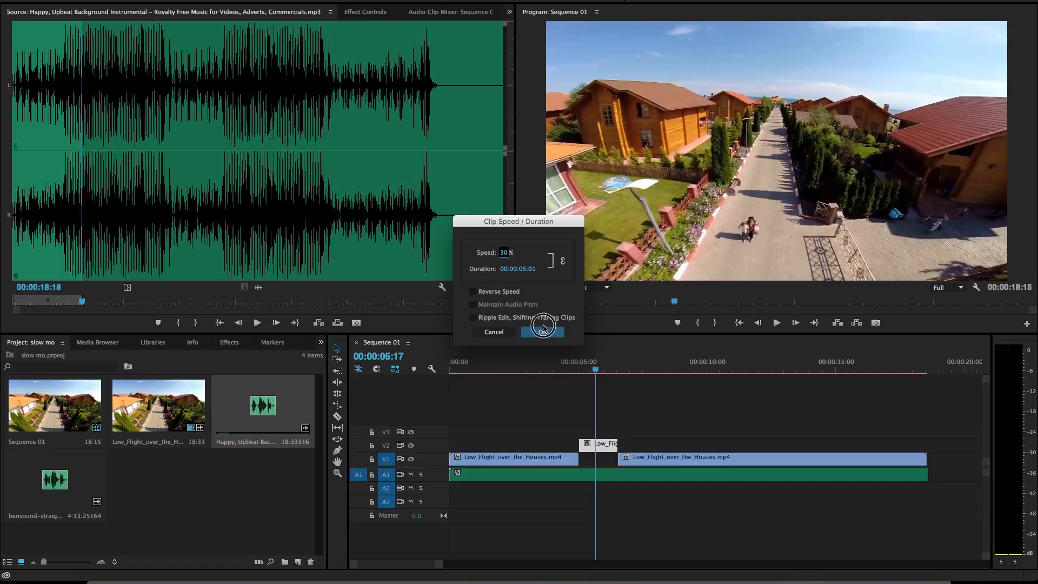
click(541, 331)
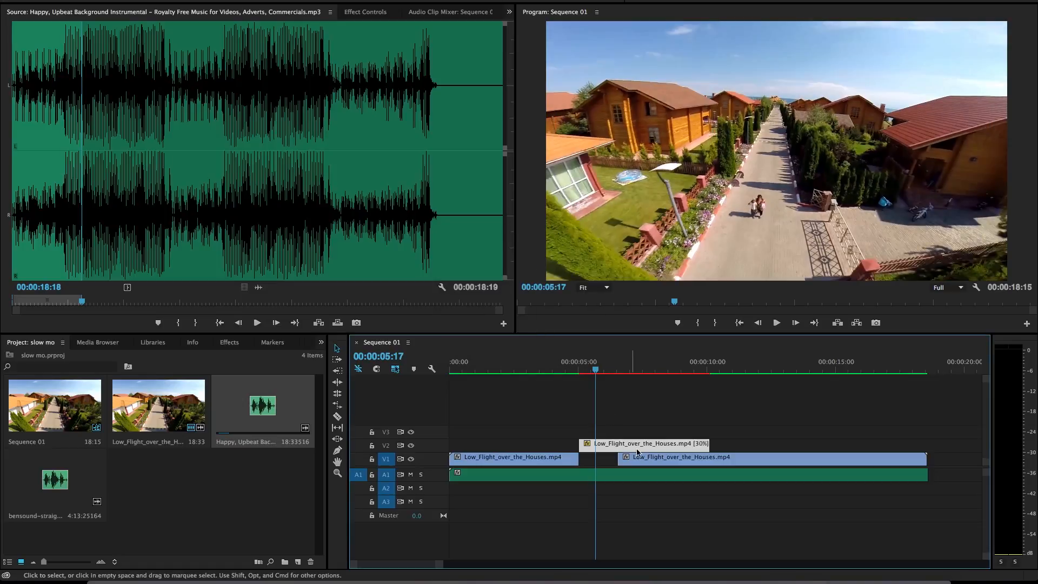
mouse_move(649, 450)
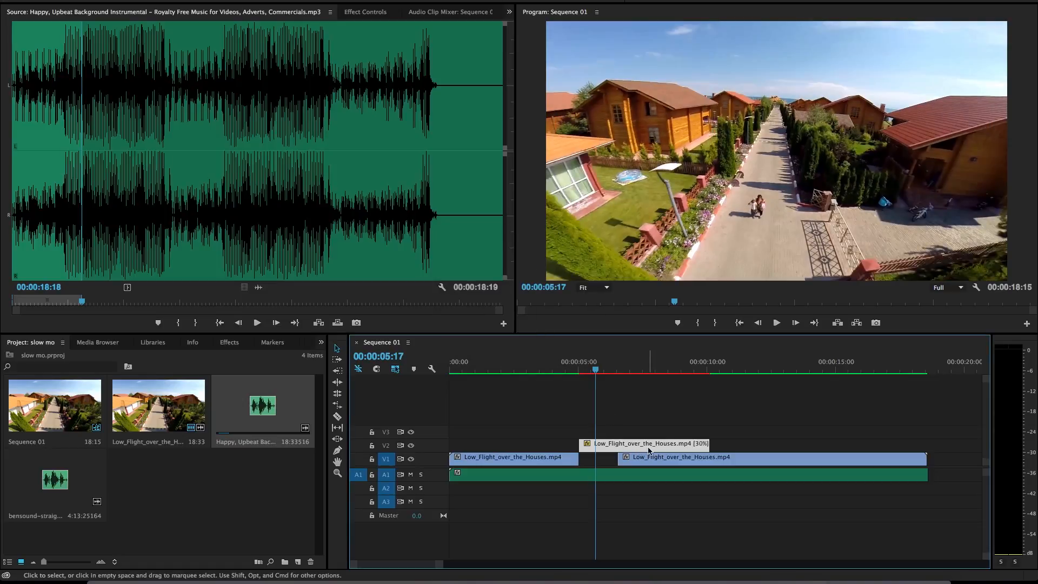
mouse_move(648, 426)
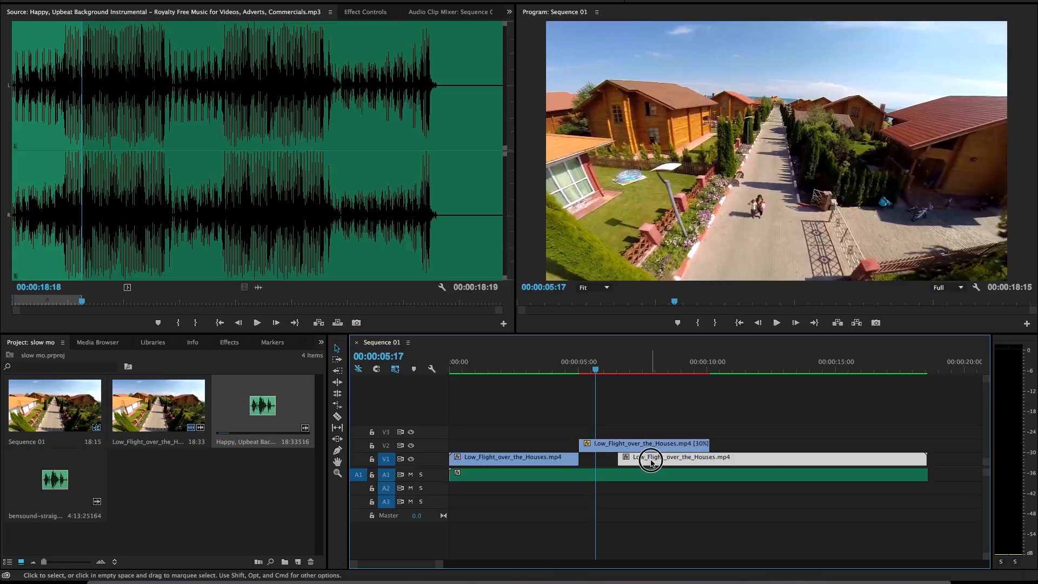
Step: Slide the third V1 piece right until it starts at the slowed V2 piece's end
drag(652, 461, 727, 460)
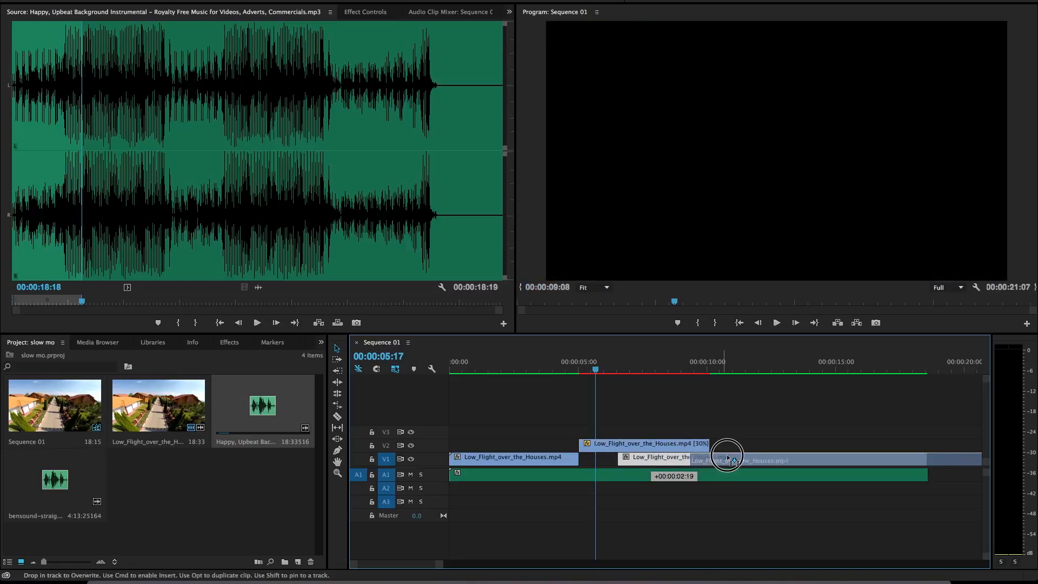
drag(726, 457, 742, 456)
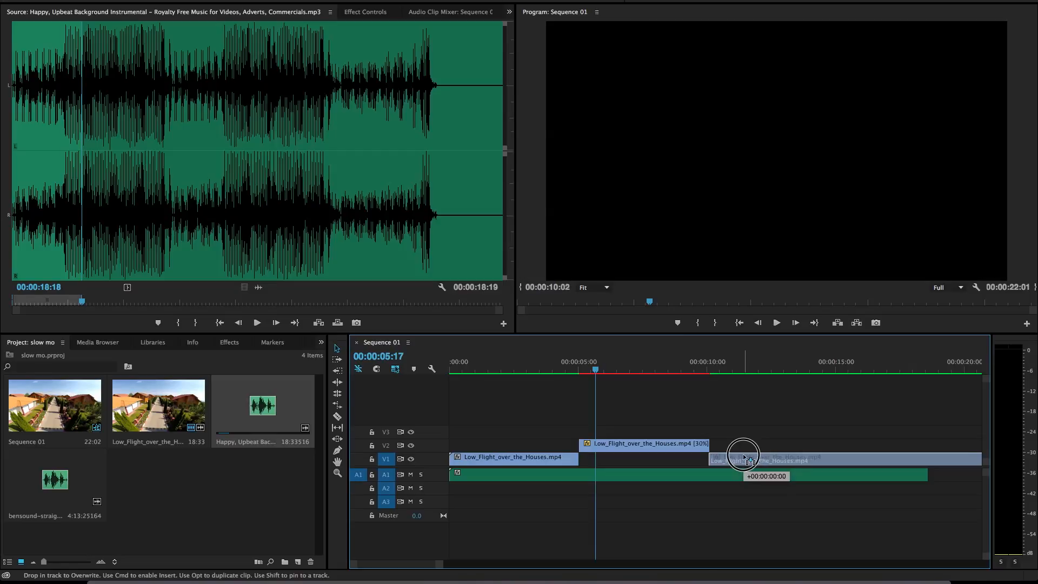
drag(744, 456, 639, 443)
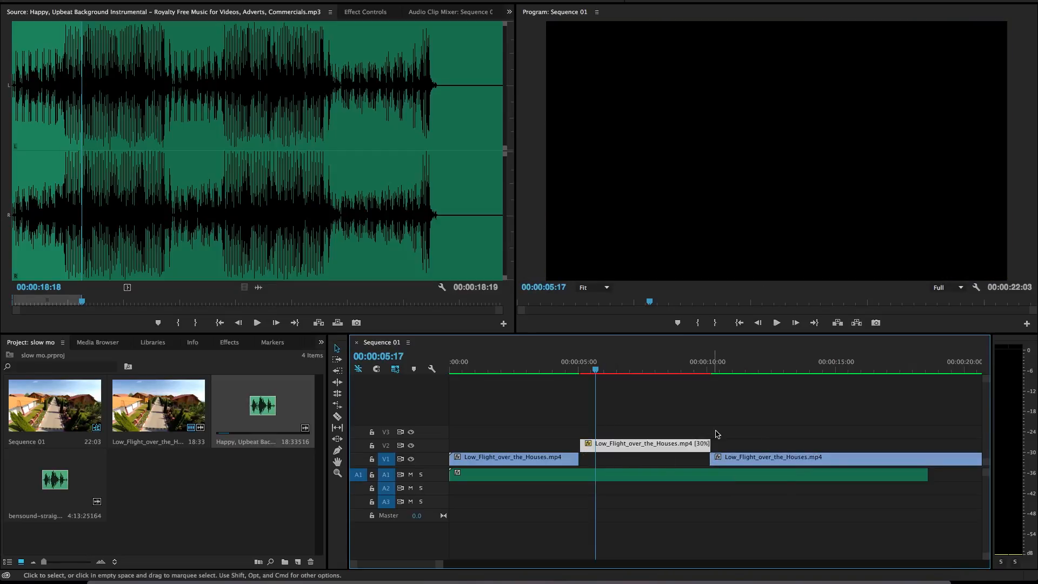
drag(714, 459, 735, 458)
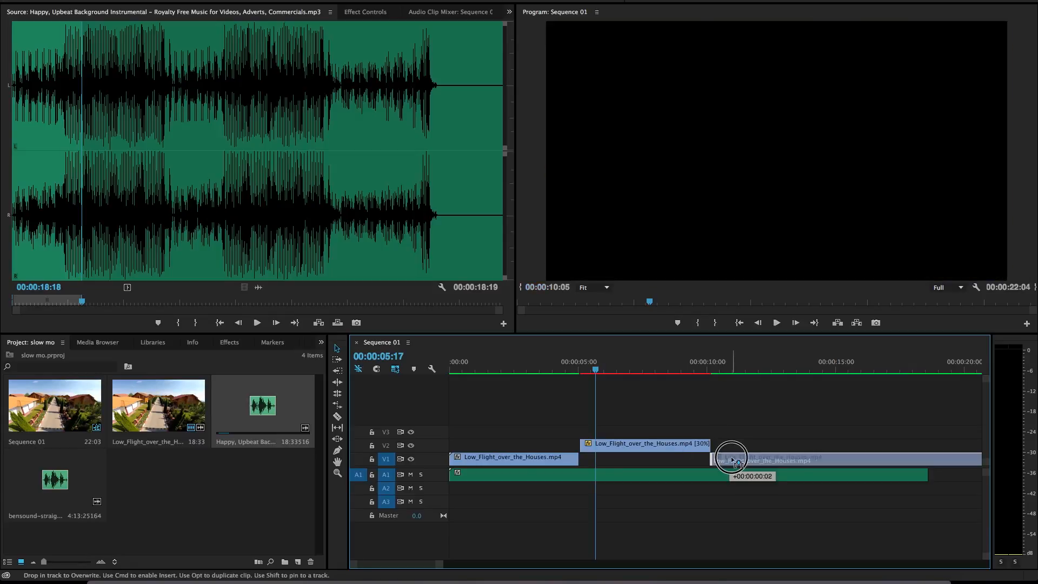
drag(732, 457, 668, 459)
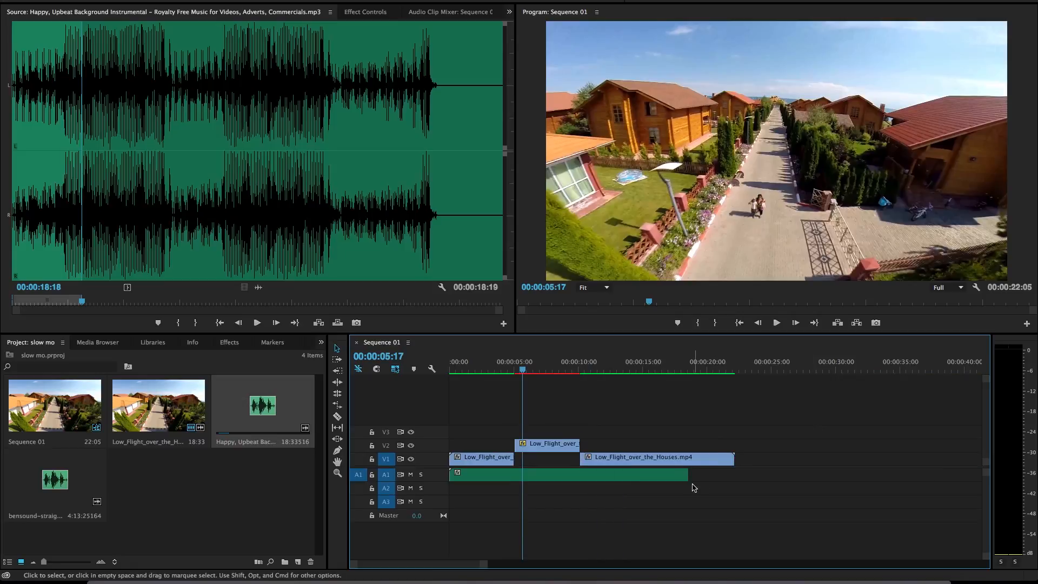
Step: Extend the A1 music clip's end to match the last drone piece's end
drag(687, 474, 731, 473)
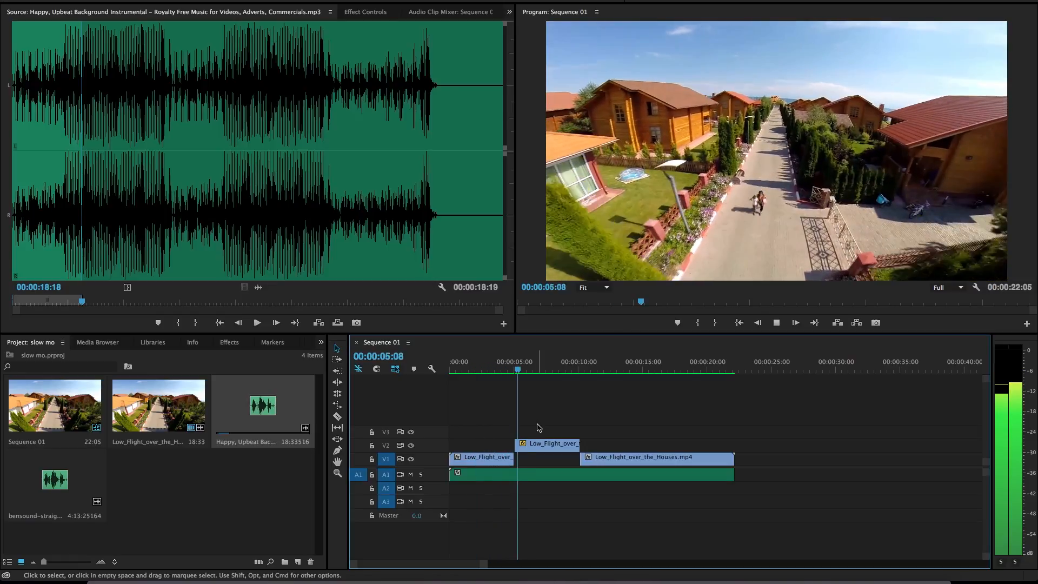
click(549, 361)
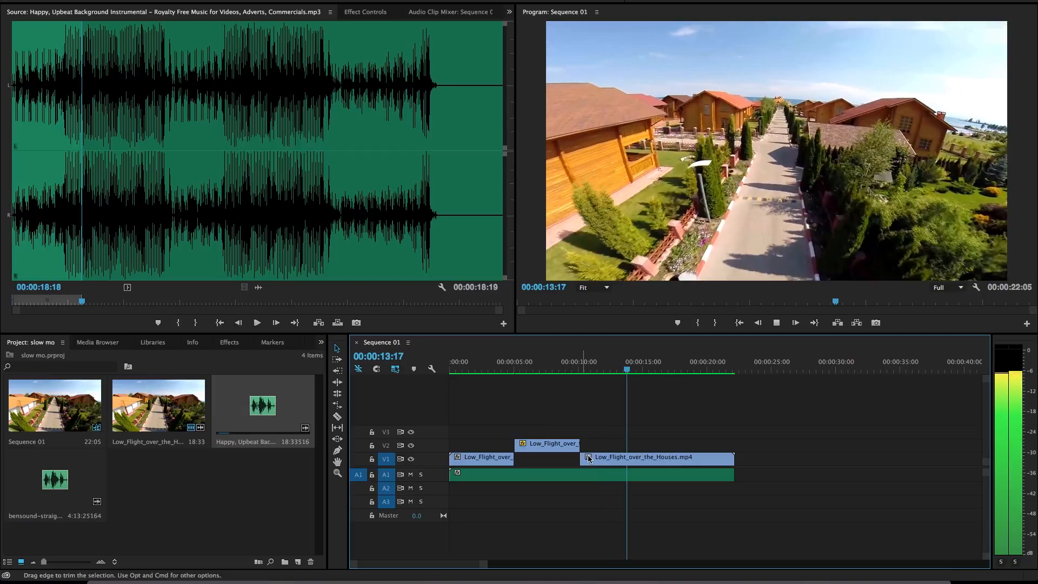
click(654, 369)
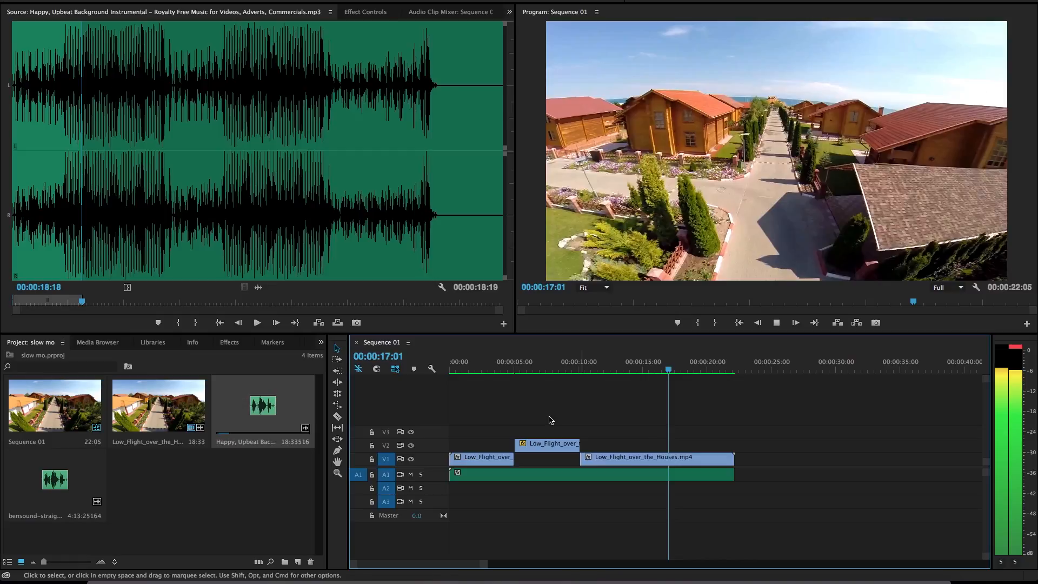
click(506, 361)
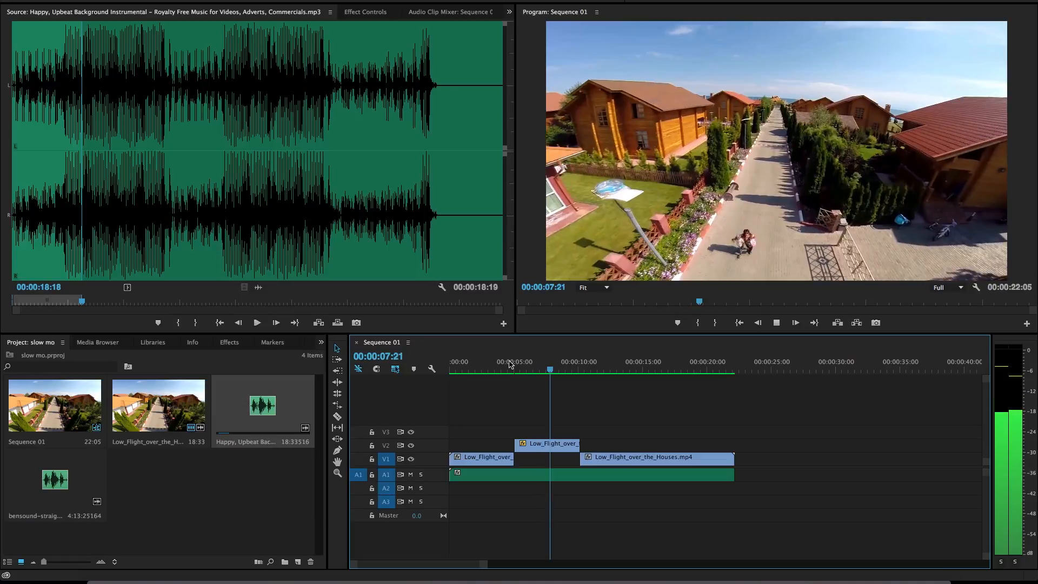
click(583, 361)
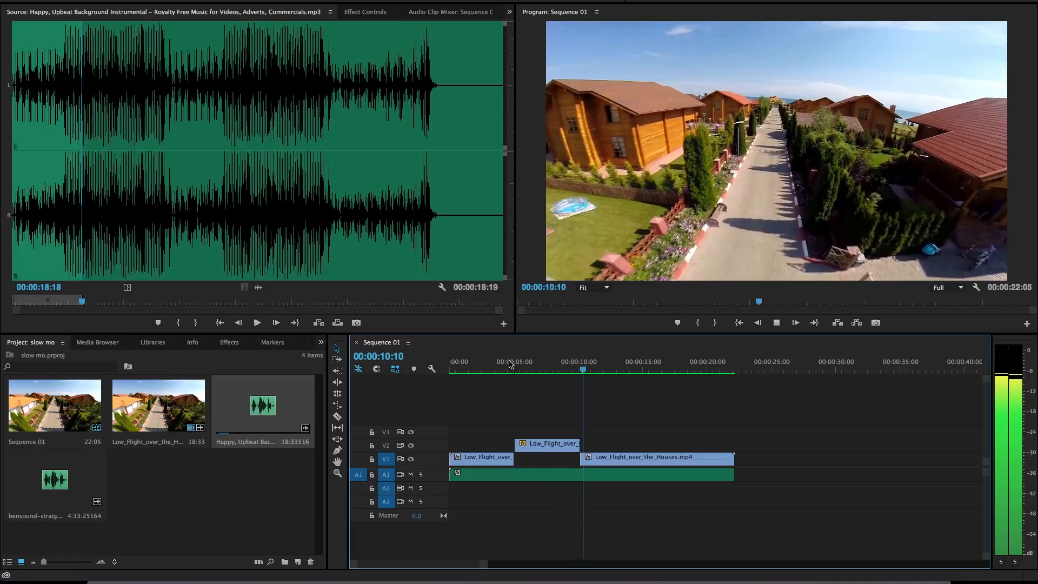
click(602, 361)
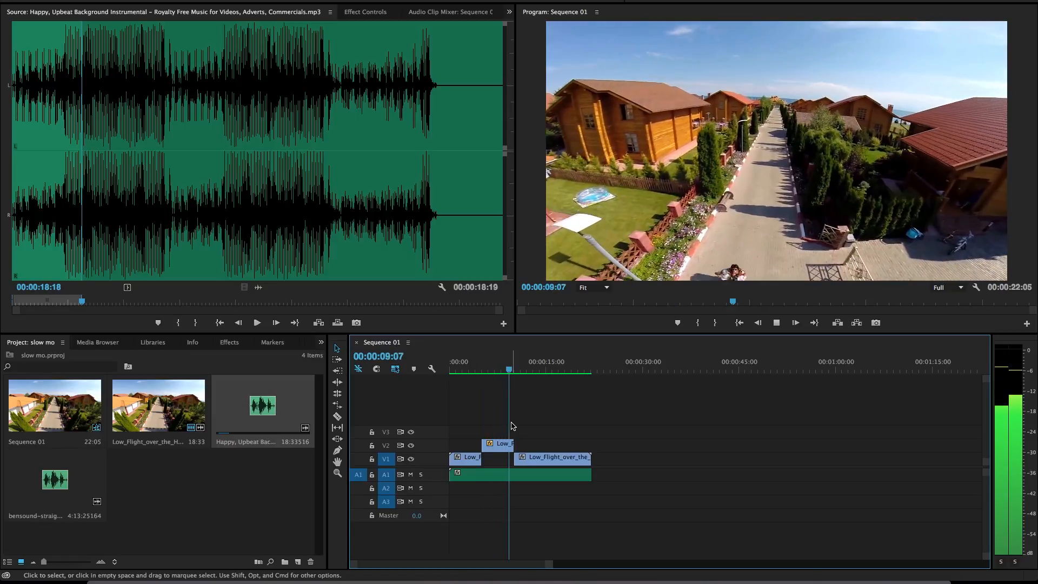
click(539, 369)
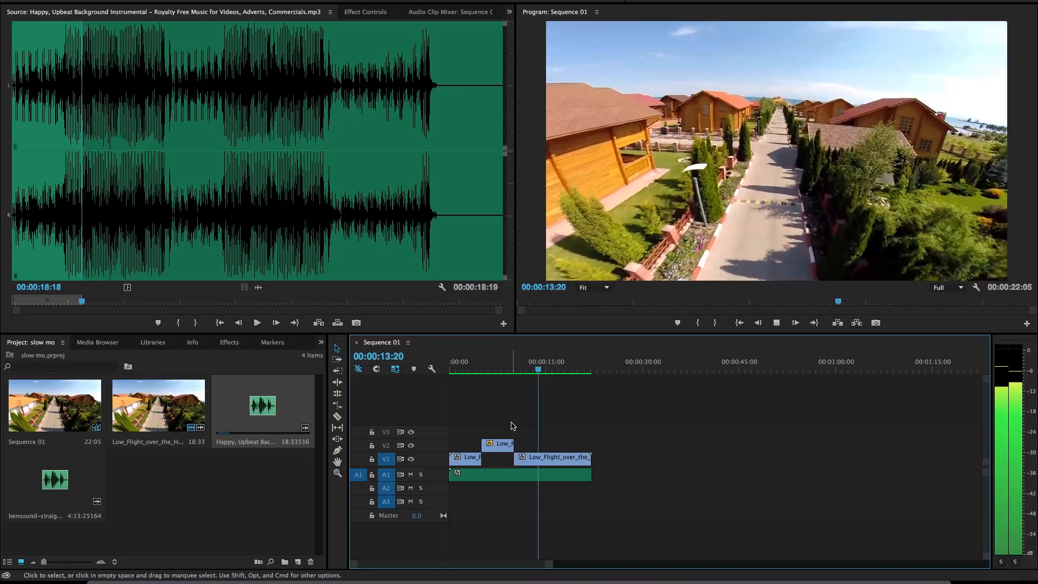